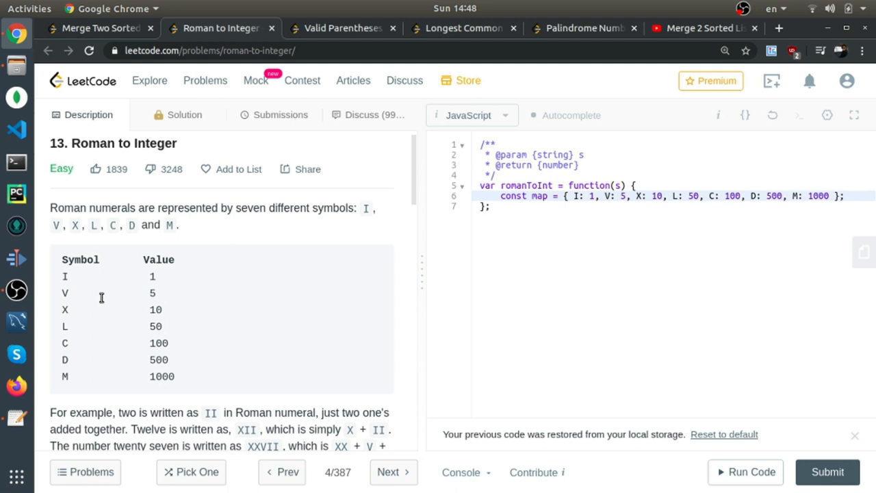
Step: Review the problem statement, highlighting the I map entry, parameter s and example IV
{"action": "scroll", "scroll_direction": "down", "scroll_amount": 3}
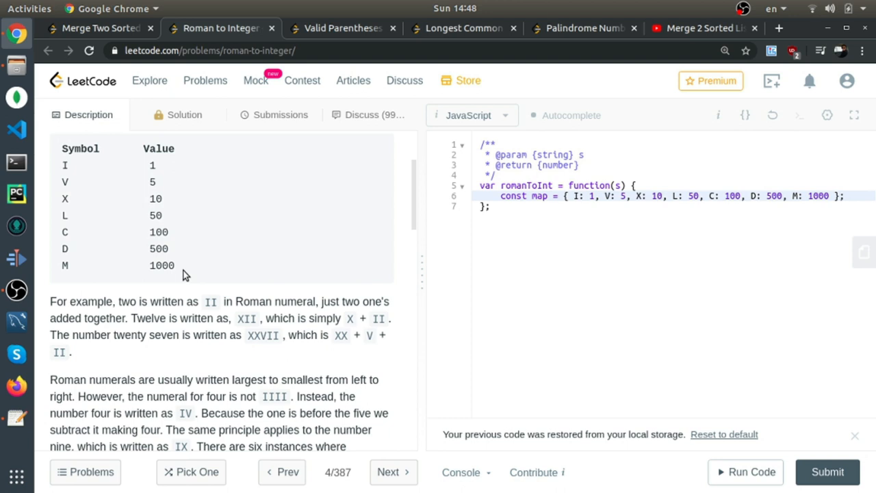
{"action": "mouse_move", "coordinate": [143, 268]}
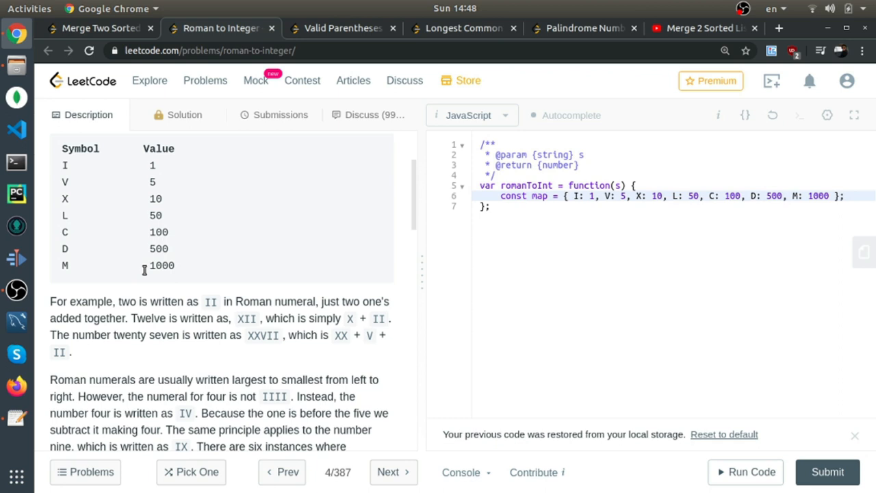
{"action": "scroll", "scroll_direction": "down", "scroll_amount": 3}
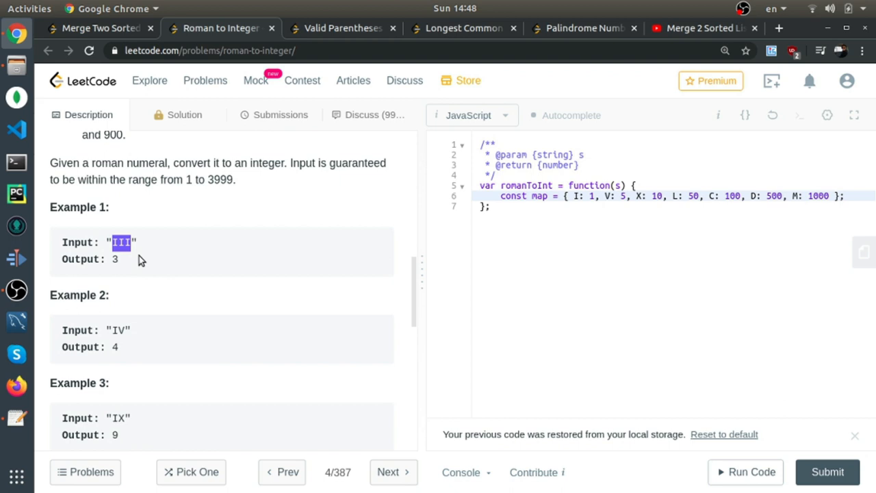
{"action": "scroll", "scroll_direction": "down", "scroll_amount": 3}
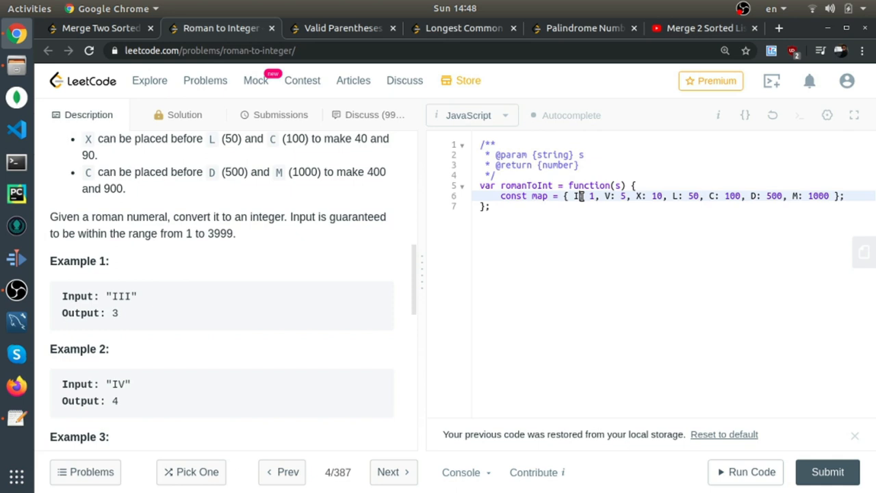
{"action": "scroll", "scroll_direction": "up", "scroll_amount": 3}
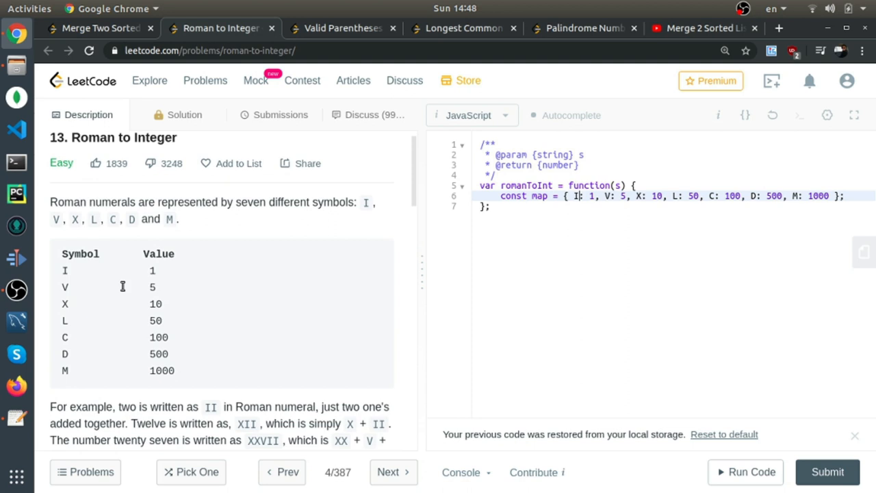
{"action": "double_click", "coordinate": [106, 287]}
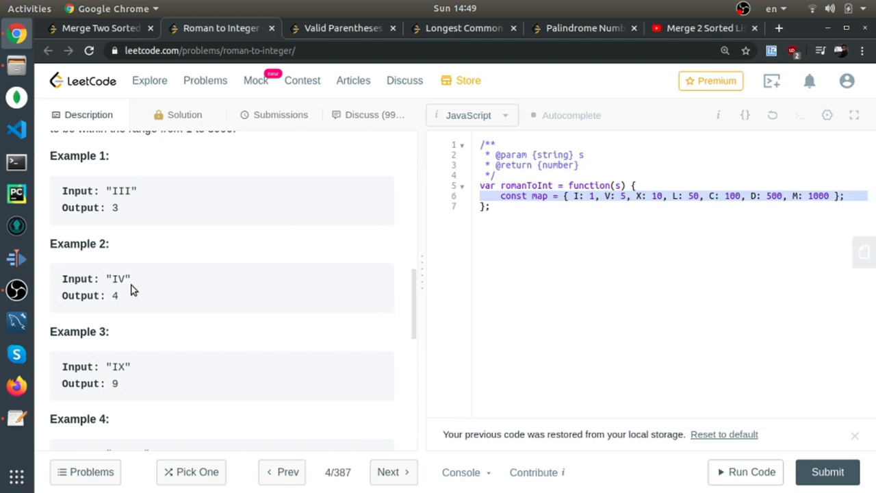
{"action": "double_click", "coordinate": [121, 279]}
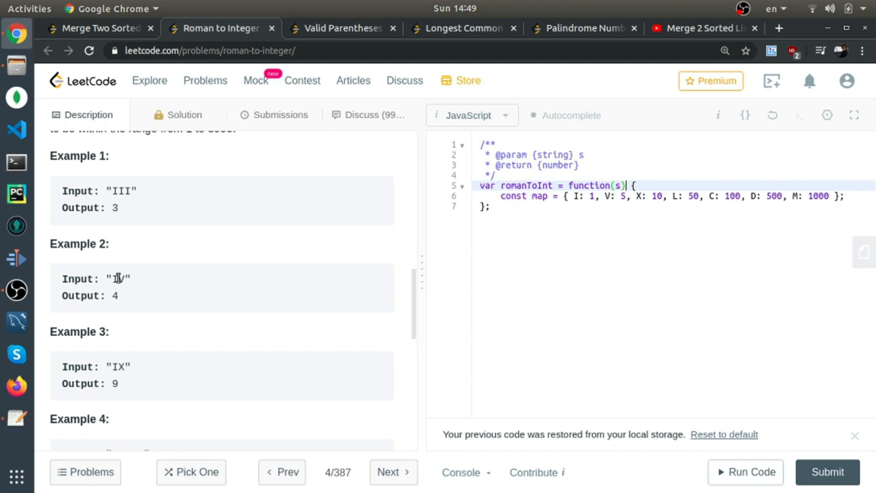
{"action": "double_click", "coordinate": [118, 279]}
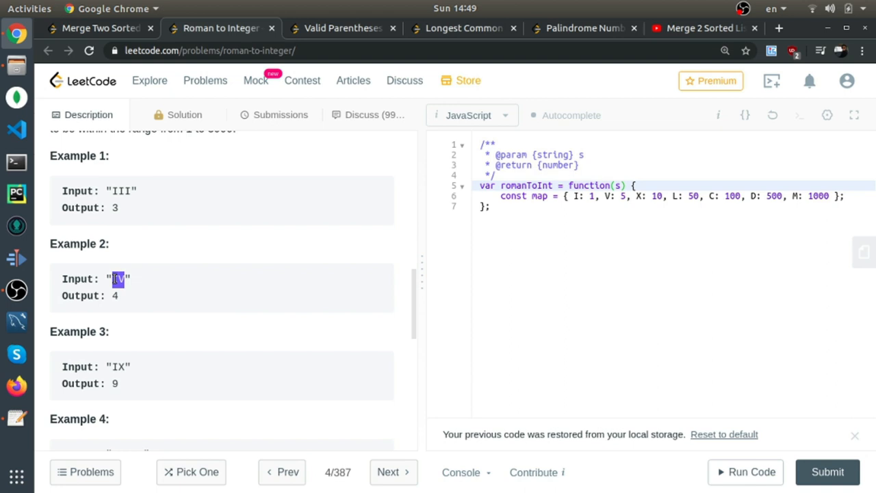
{"action": "mouse_move", "coordinate": [150, 310]}
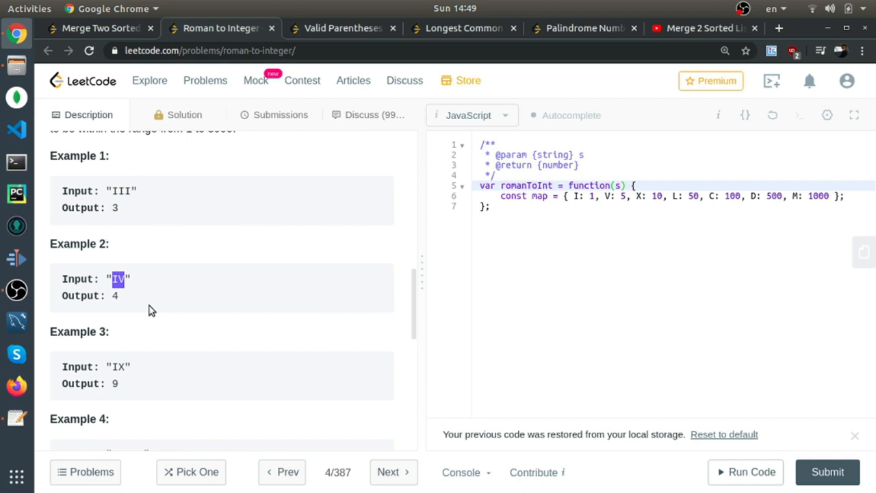
{"action": "left_click", "coordinate": [118, 279]}
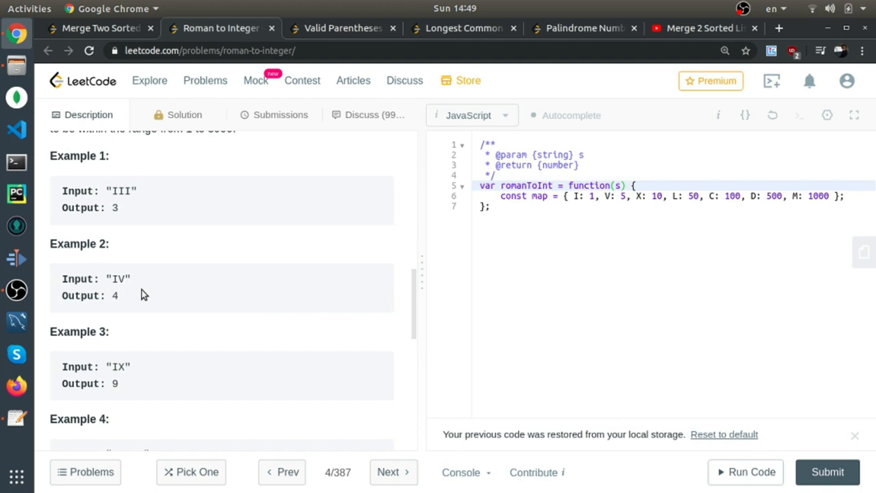
Step: Study the LVIII and MCMXCIV examples further down the description
{"action": "scroll", "scroll_direction": "down", "scroll_amount": 3}
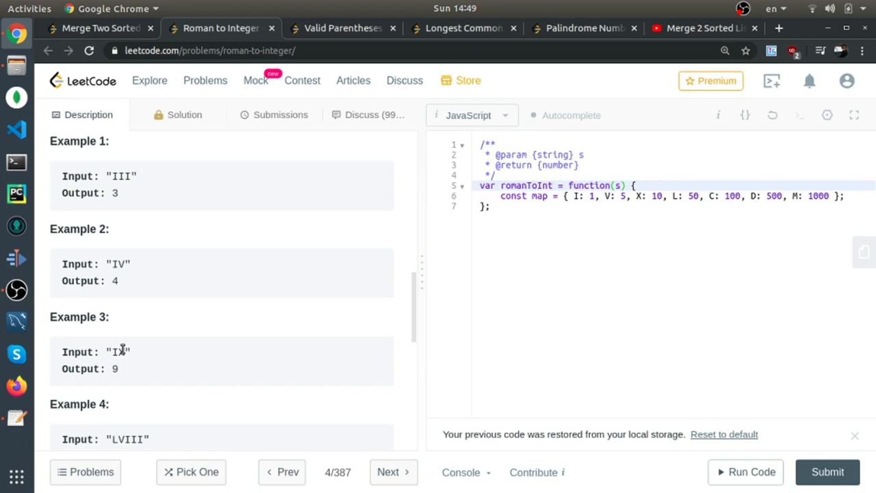
{"action": "scroll", "scroll_direction": "down", "scroll_amount": 3}
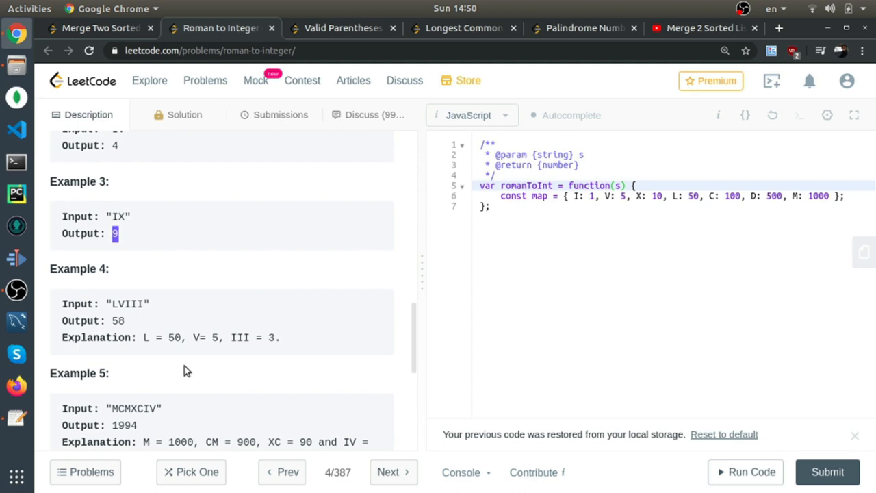
{"action": "scroll", "scroll_direction": "down", "scroll_amount": 3}
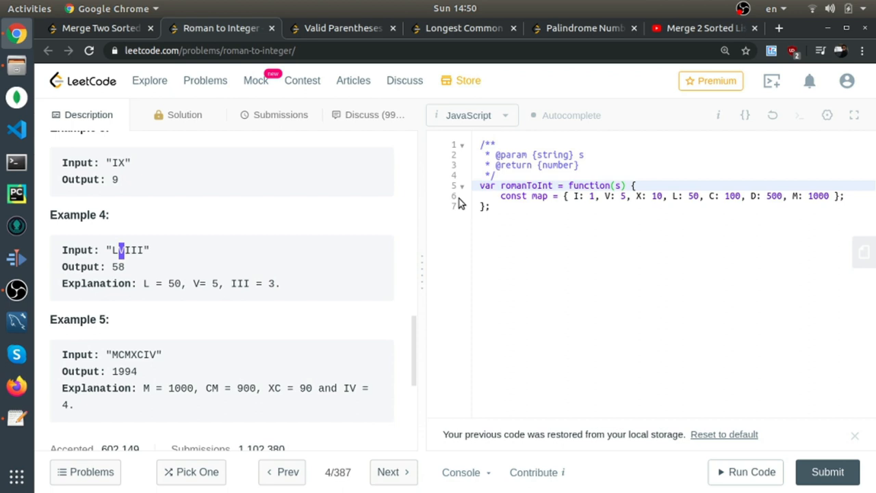
{"action": "double_click", "coordinate": [202, 283]}
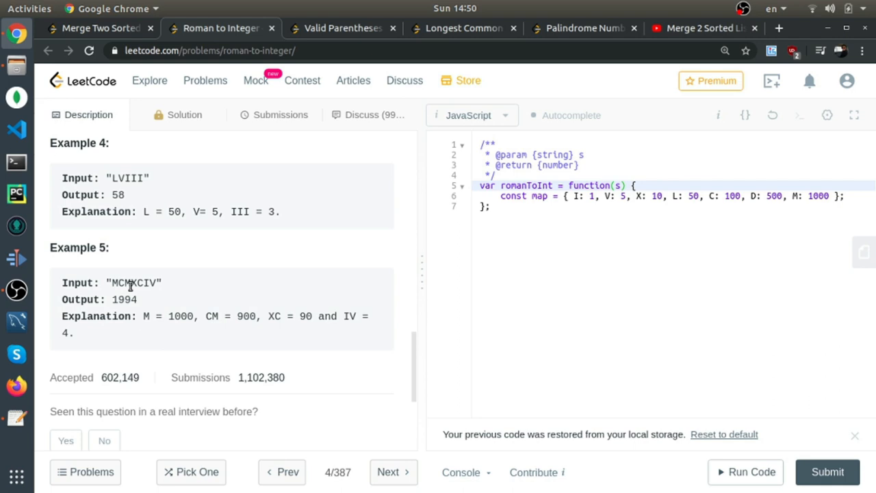
{"action": "double_click", "coordinate": [249, 315]}
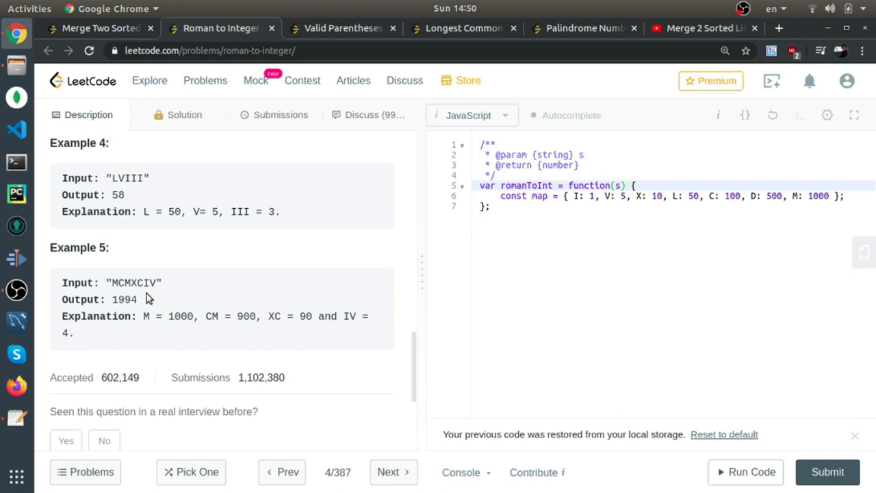
Step: Write let res = 0; and s.split('').forEach((num, i) => { after the map line
{"action": "left_click", "coordinate": [564, 195]}
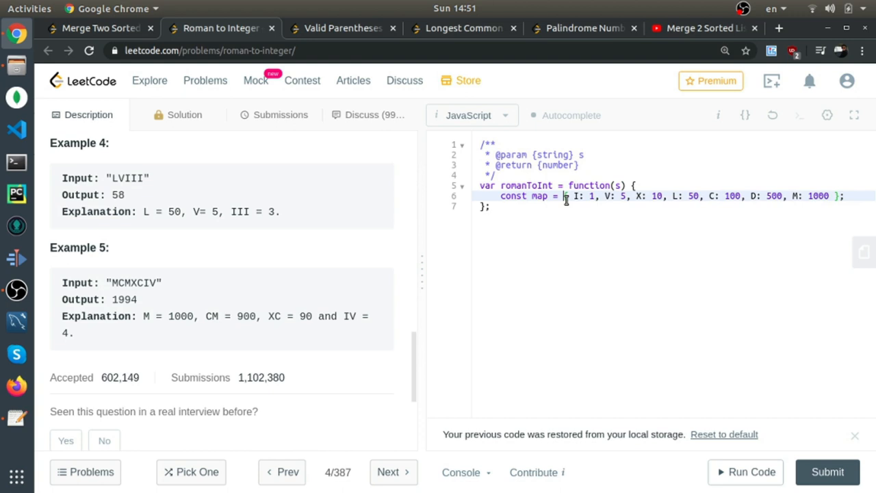
{"action": "type", "text": "let res = 0;"}
{"action": "type", "text": "s."}
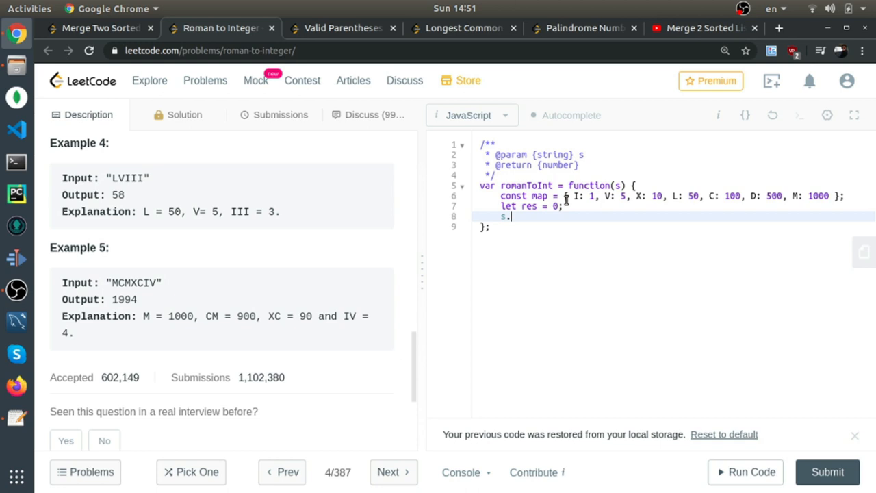
{"action": "type", "text": "split('')"}
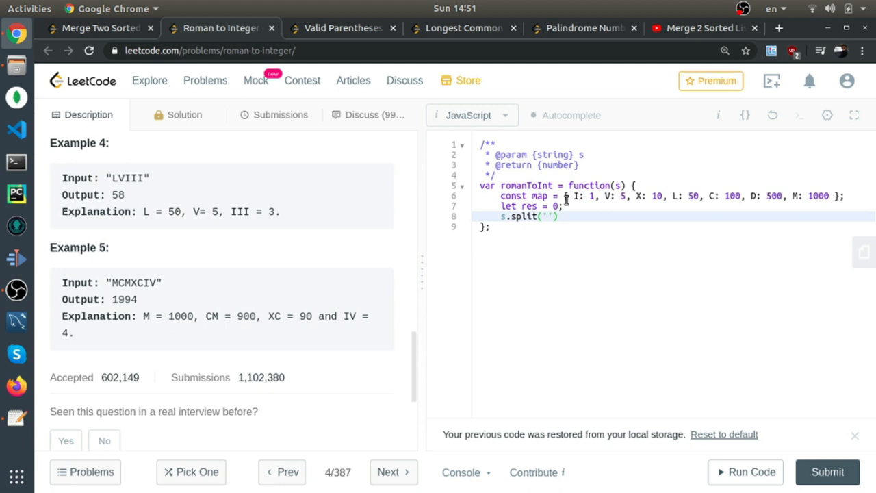
{"action": "type", "text": ".forEach()"}
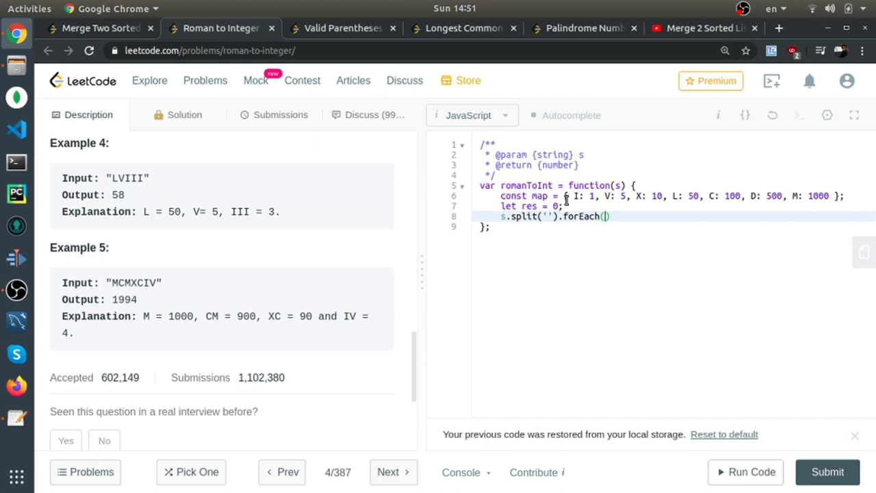
{"action": "type", "text": "=> {"}
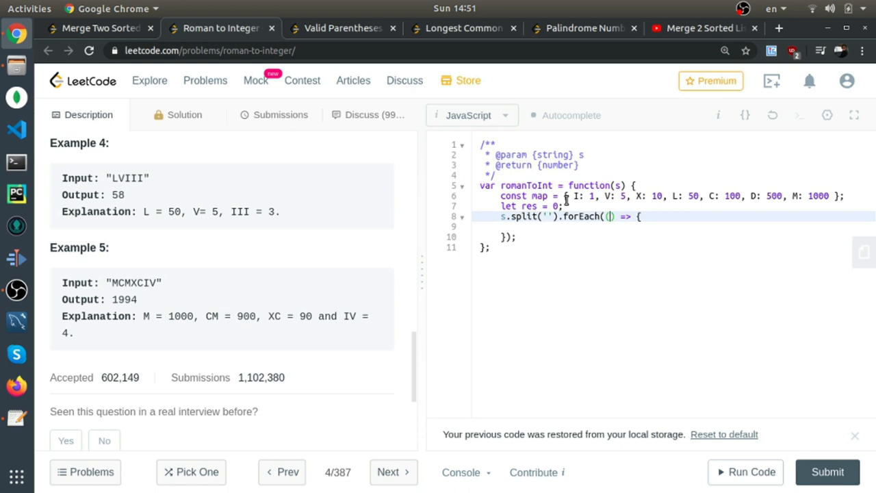
{"action": "type", "text": "num, i"}
{"action": "left_click", "coordinate": [673, 227]}
{"action": "type", "text": "if(map["}
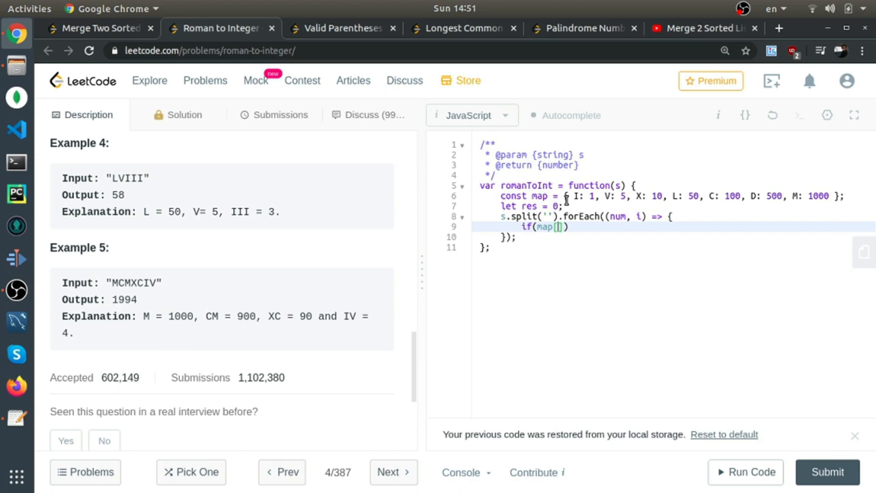
Step: Write if(map[num] < map[s[i + 1]]) res -= map[num]; else res += map[num];
{"action": "type", "text": "num] < map["}
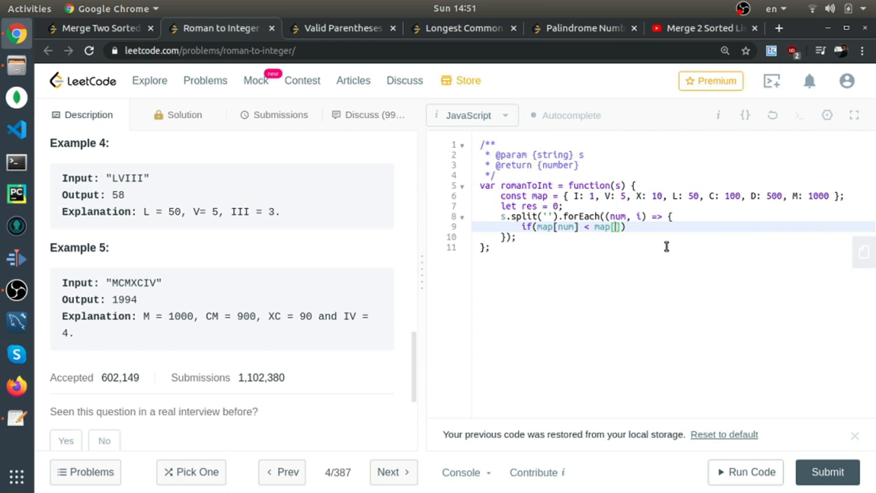
{"action": "type", "text": "s[i + 1]"}
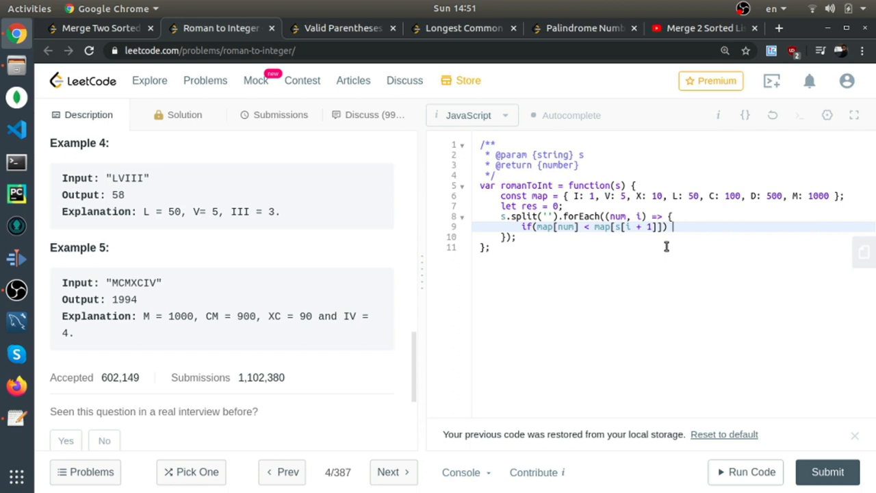
{"action": "type", "text": "res -="}
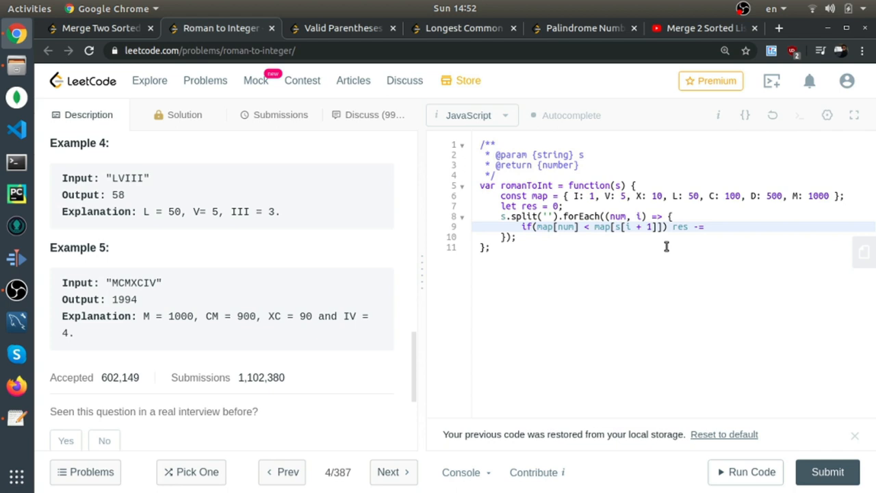
{"action": "type", "text": "map[num];"}
{"action": "type", "text": "else"}
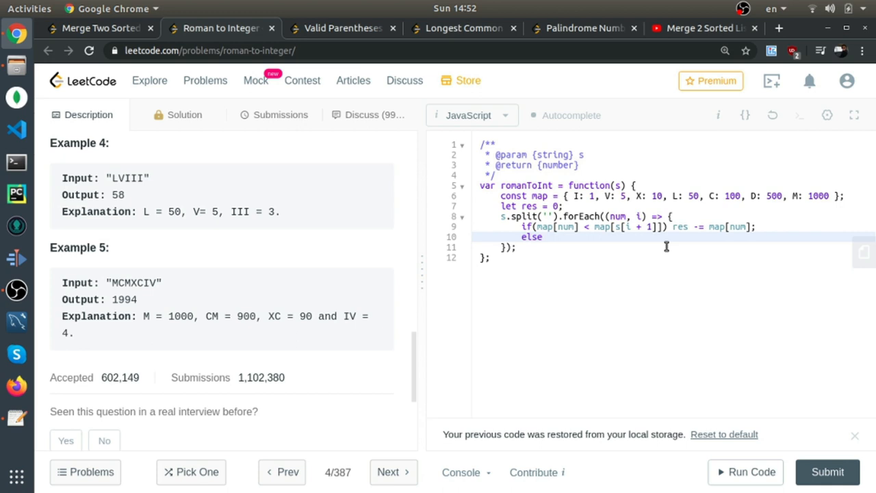
{"action": "type", "text": "res += map[num];"}
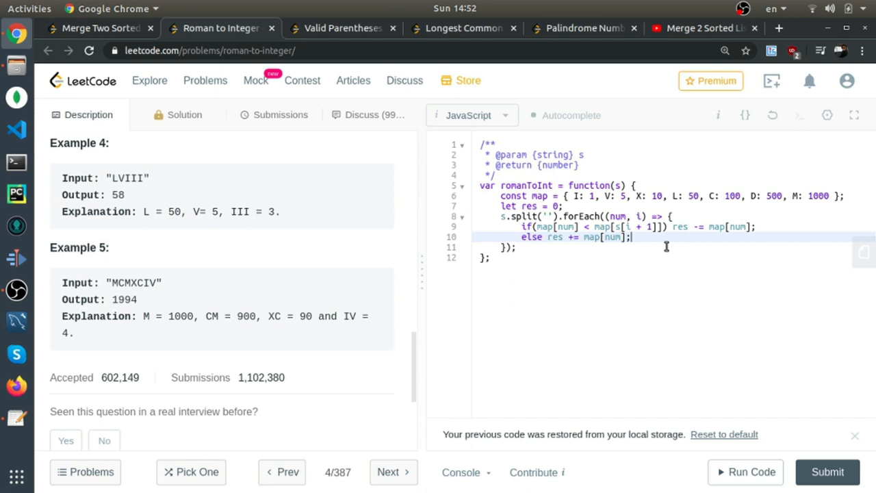
Step: Run the code to Accepted on "III", then submit and view the Success verdict
{"action": "left_click", "coordinate": [744, 471]}
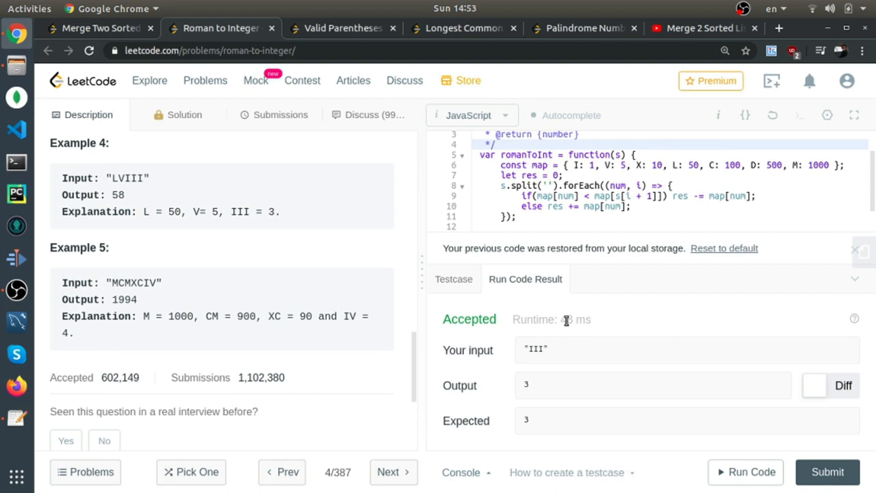
{"action": "left_click", "coordinate": [279, 115]}
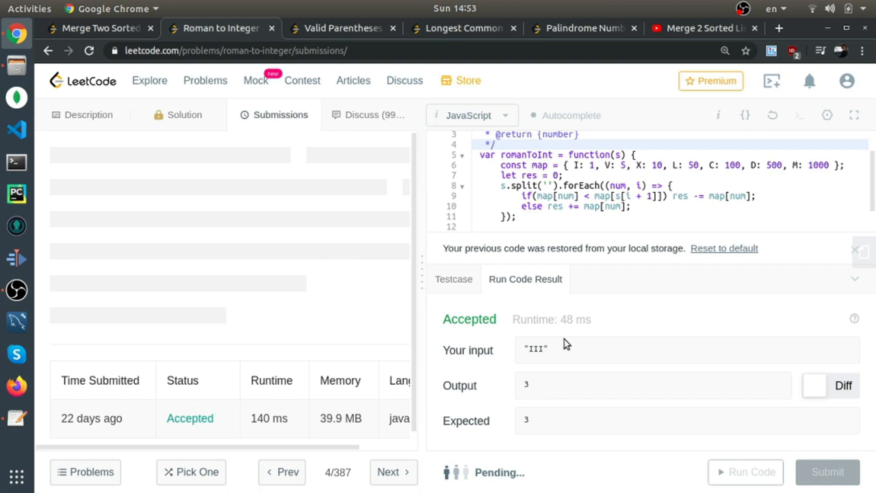
{"action": "left_click", "coordinate": [826, 471]}
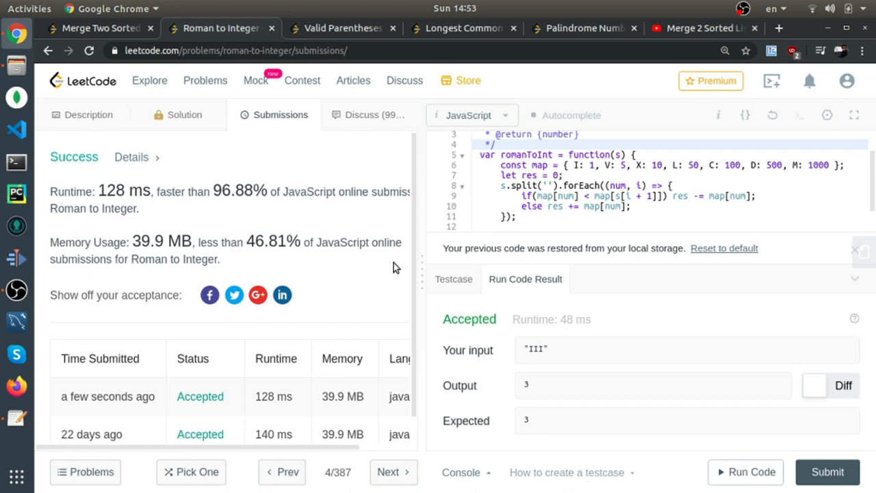